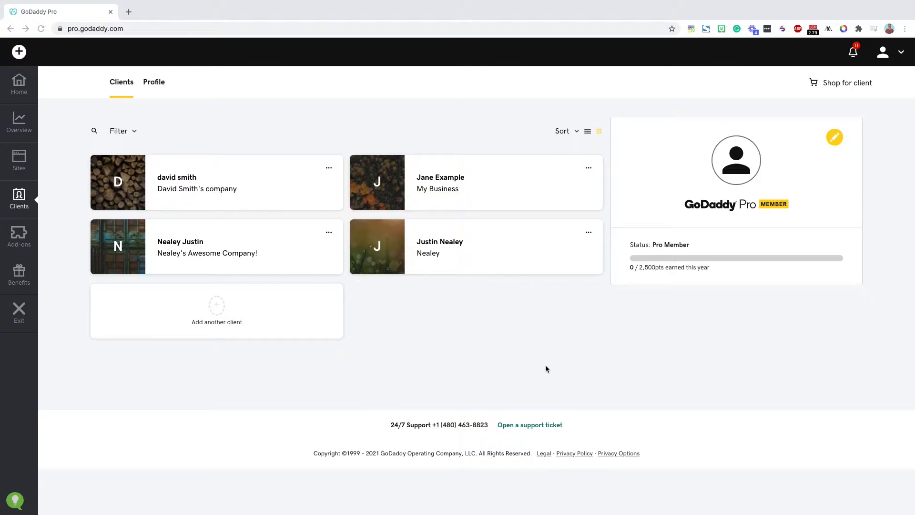
mouse_move(361, 360)
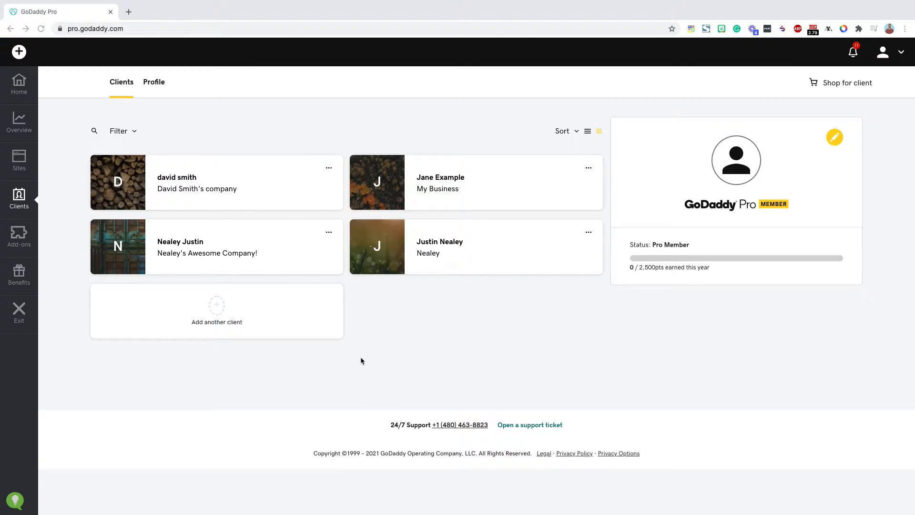
mouse_move(133, 114)
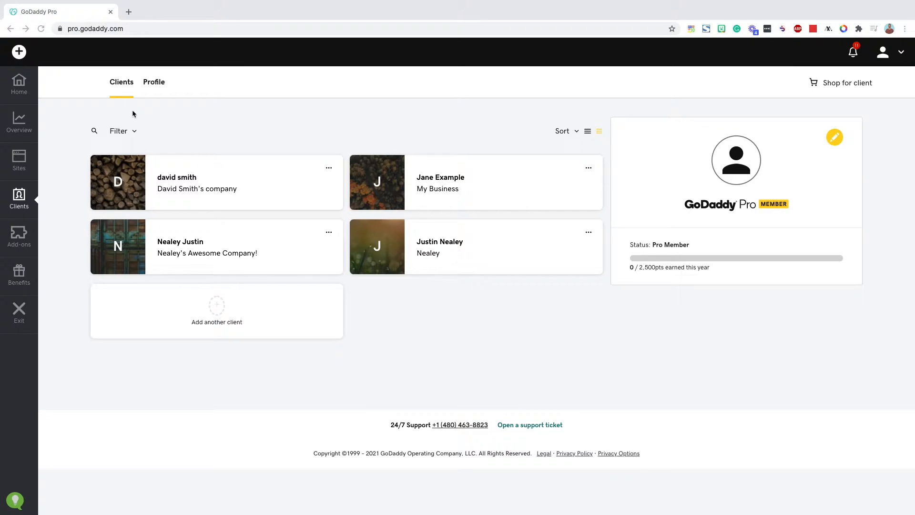
mouse_move(19, 203)
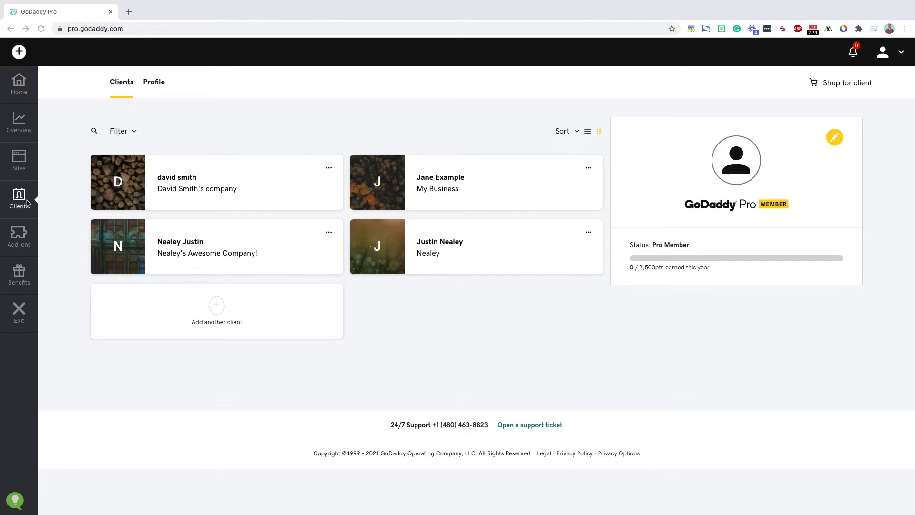
mouse_move(3, 238)
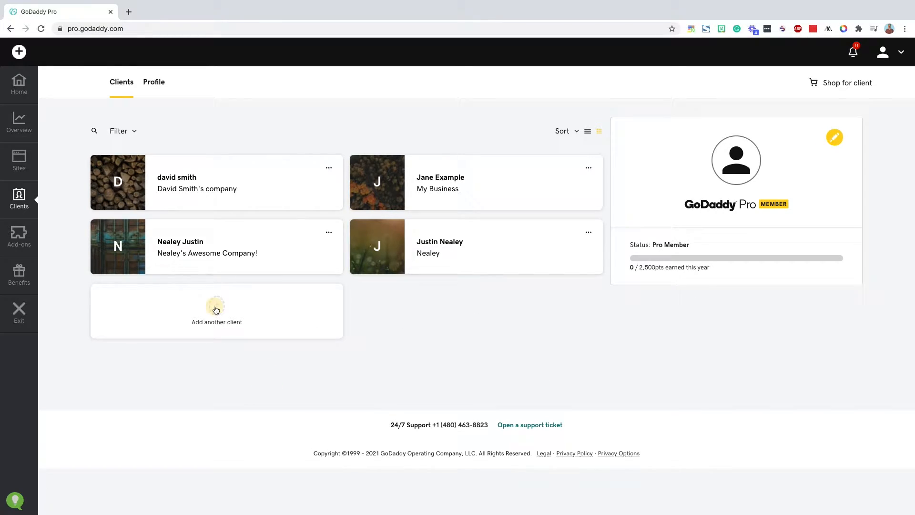
Add a new client with first name jim, last name bob, company jimbobs bakery, and save it.
left_click(216, 309)
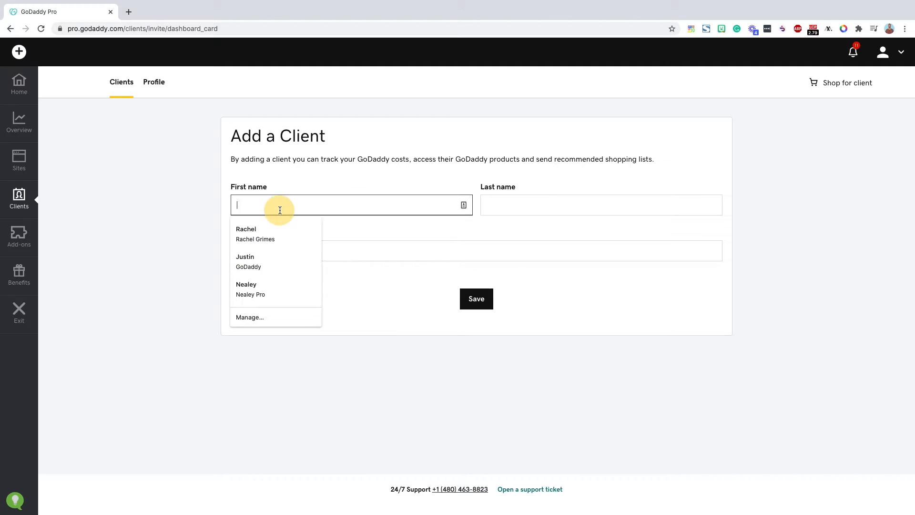
type("bob")
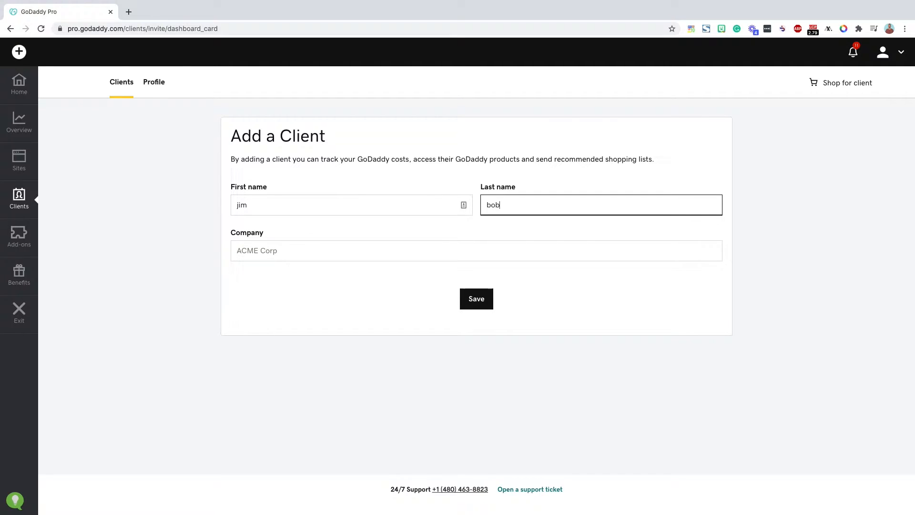
type("jimbobs")
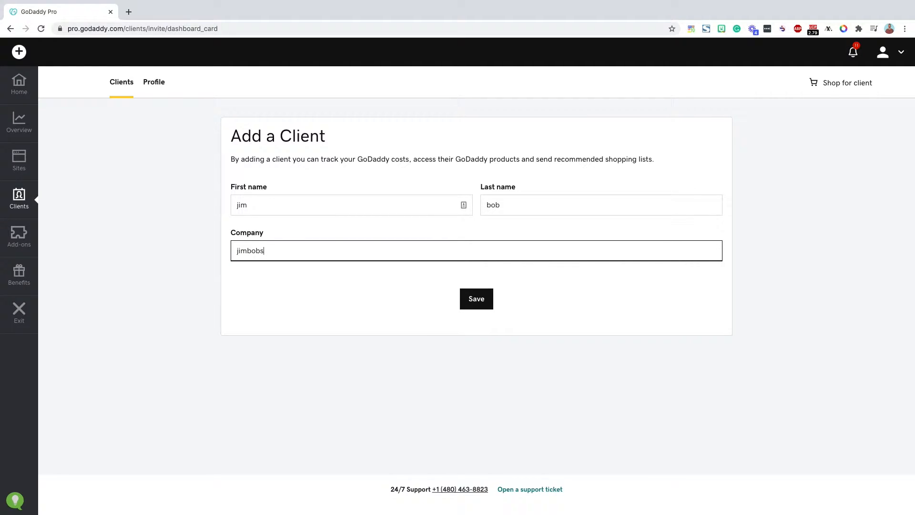
type("baker")
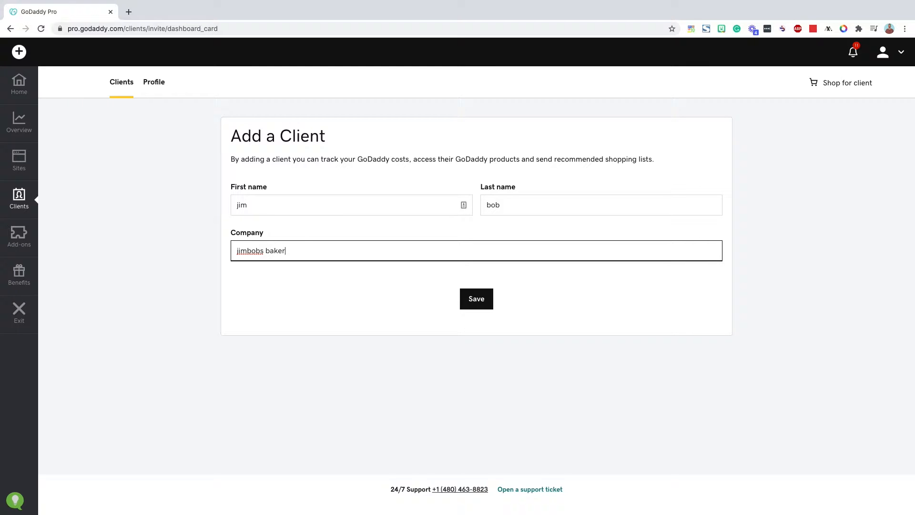
left_click(476, 298)
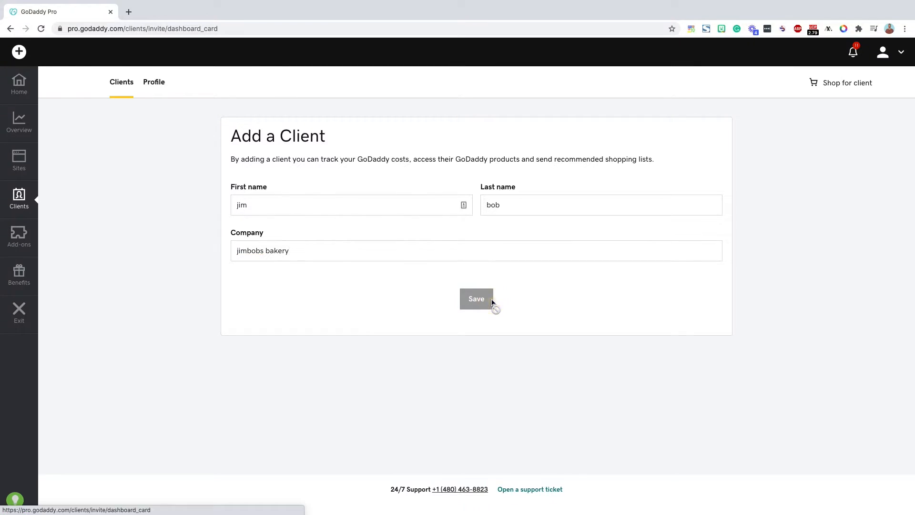
left_click(476, 299)
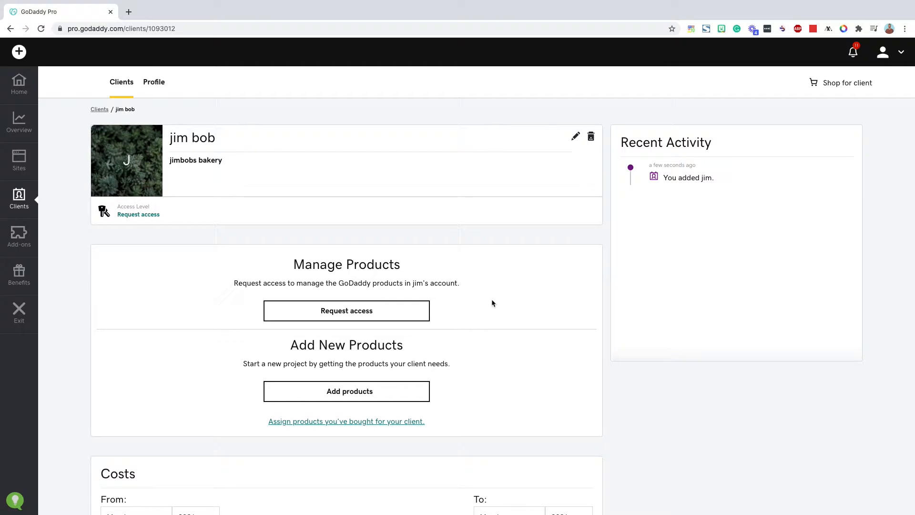
mouse_move(324, 239)
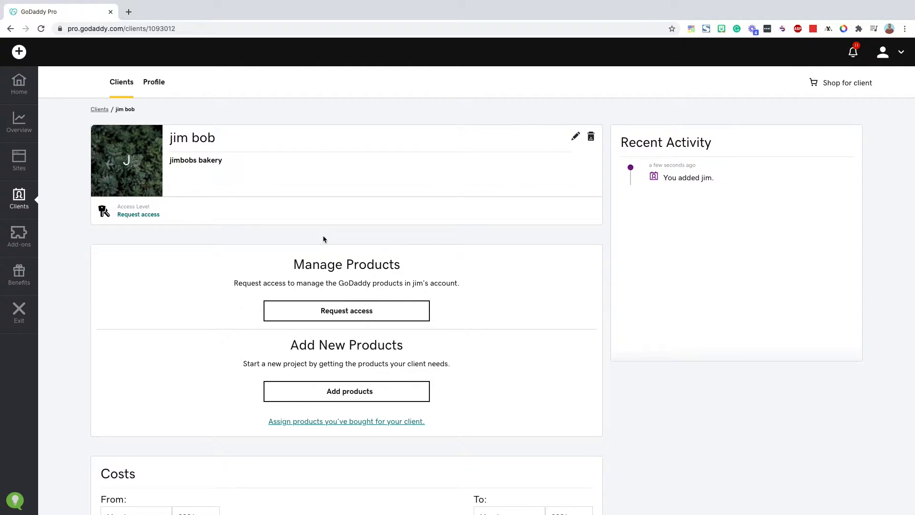
mouse_move(253, 237)
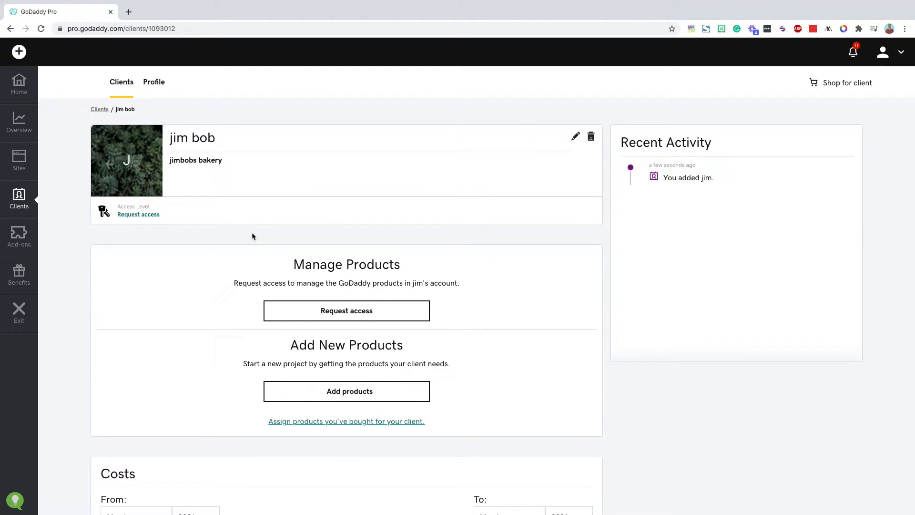
Start an access request for jim bob with Manage Products & Purchase as the access level.
left_click(346, 310)
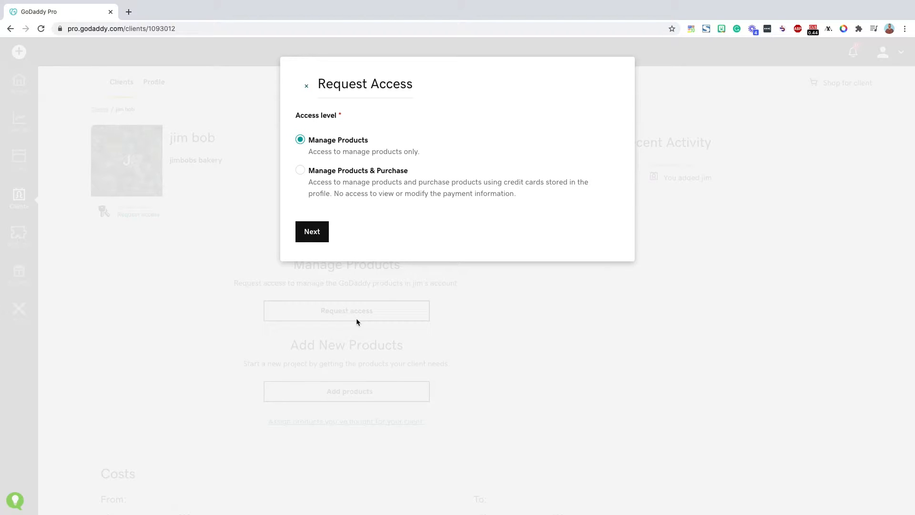
mouse_move(444, 172)
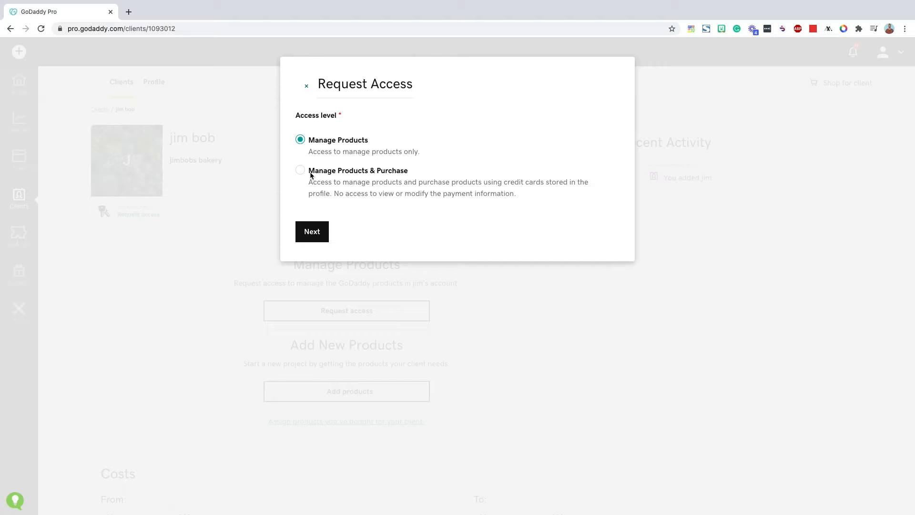
left_click(300, 170)
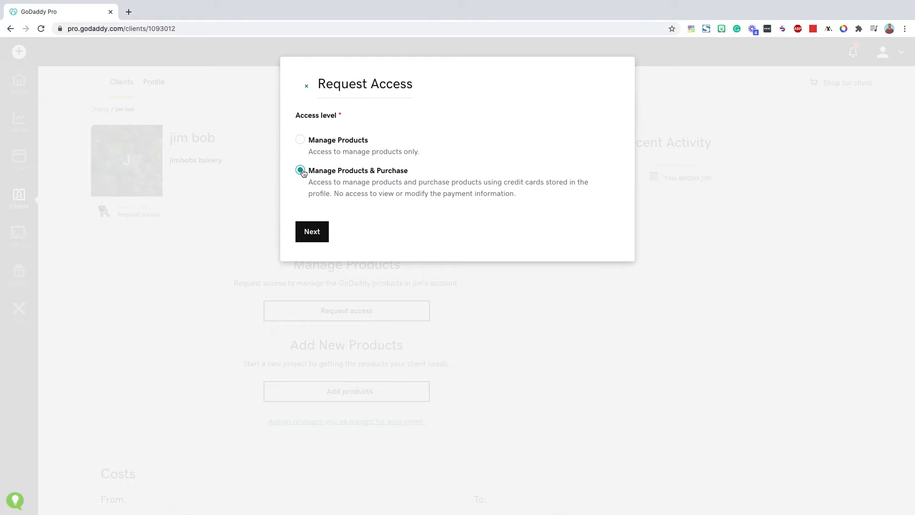
mouse_move(313, 231)
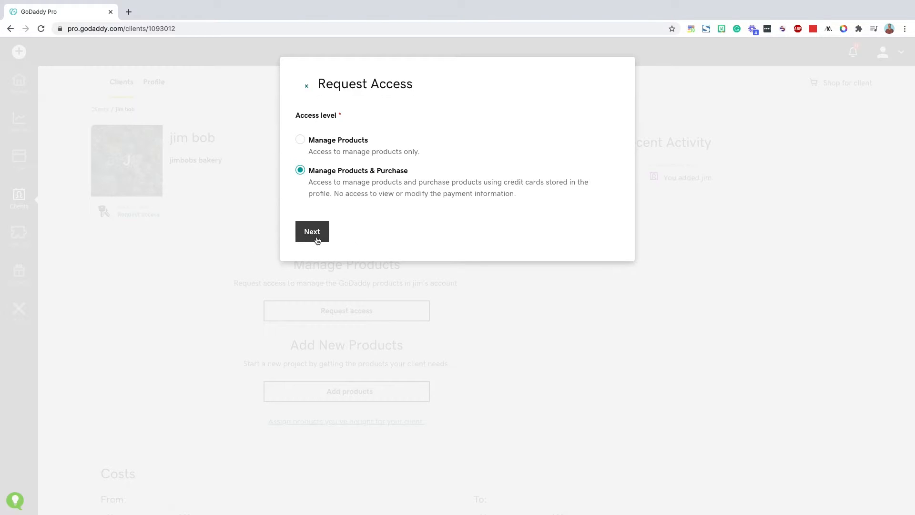
Advance the access request to the email step with its prefilled message and empty email field.
left_click(312, 230)
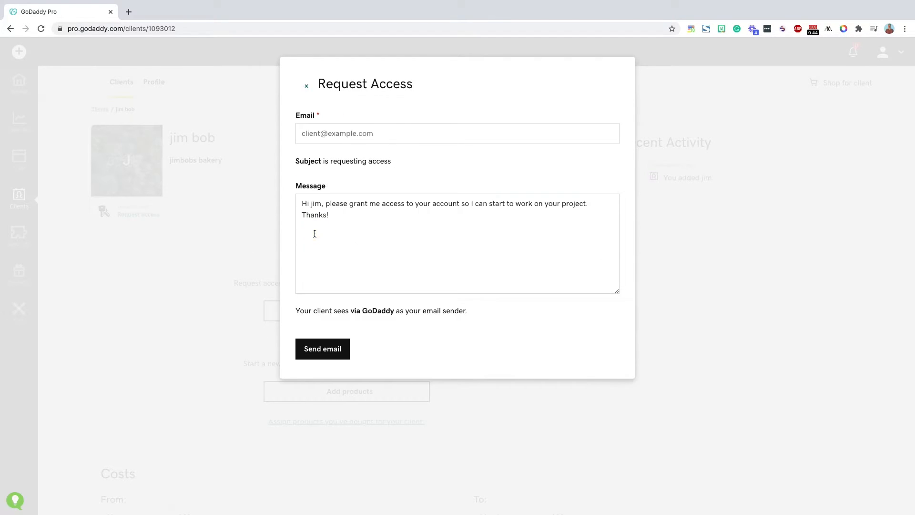
mouse_move(319, 124)
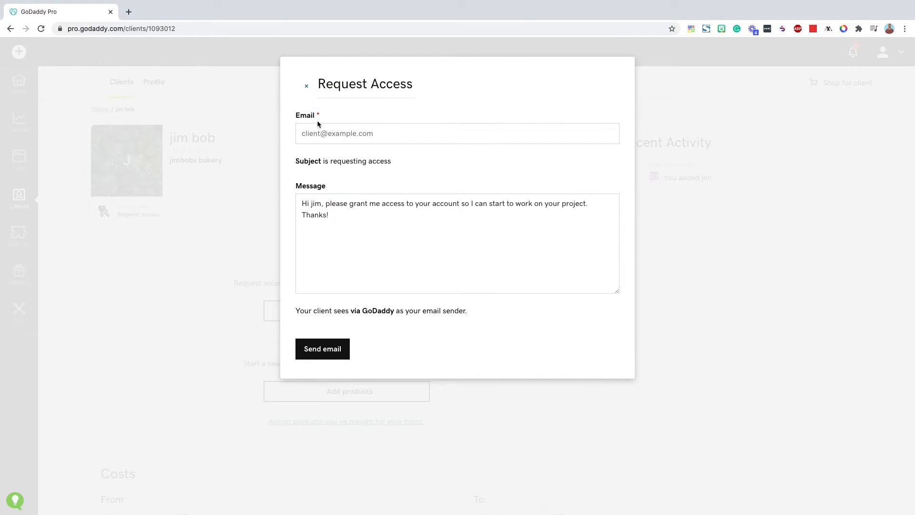
mouse_move(385, 216)
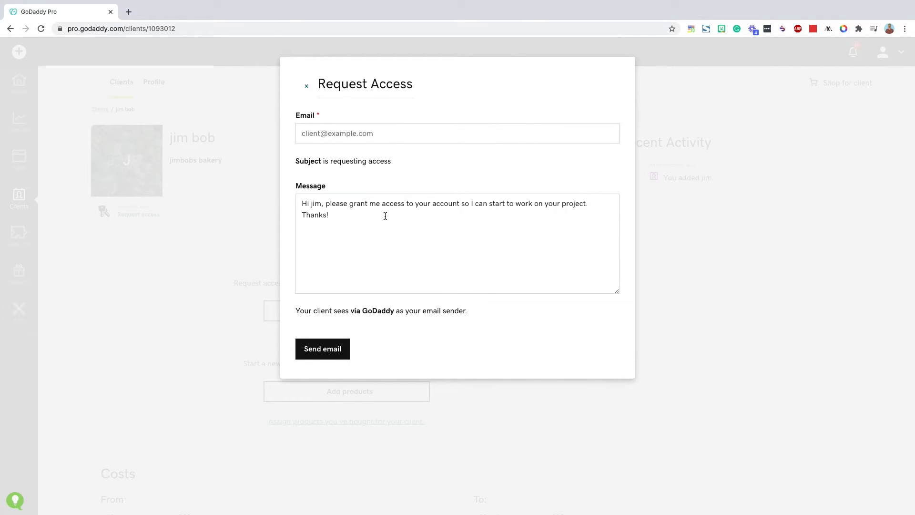
left_click(322, 349)
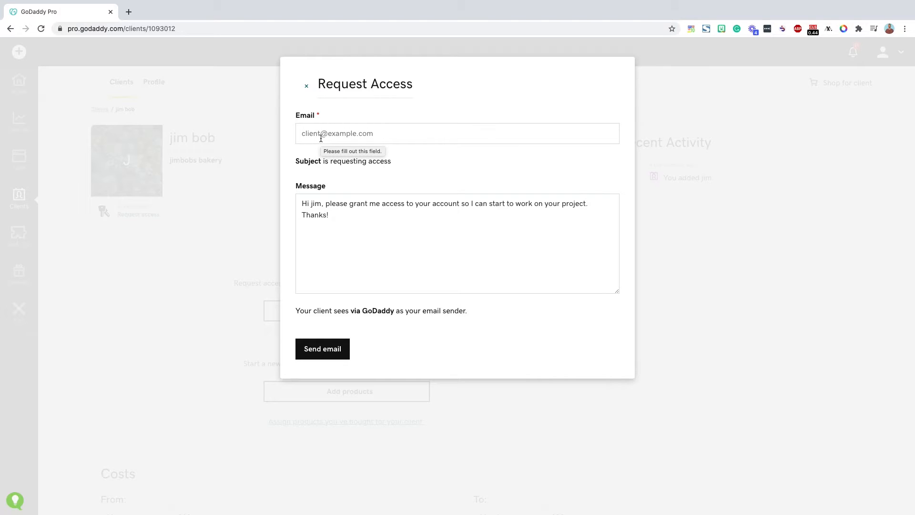
mouse_move(381, 182)
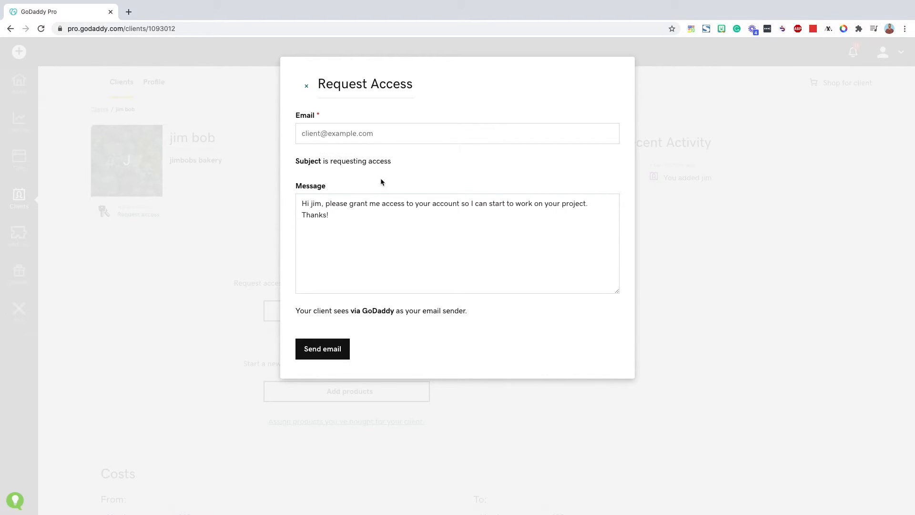
mouse_move(492, 204)
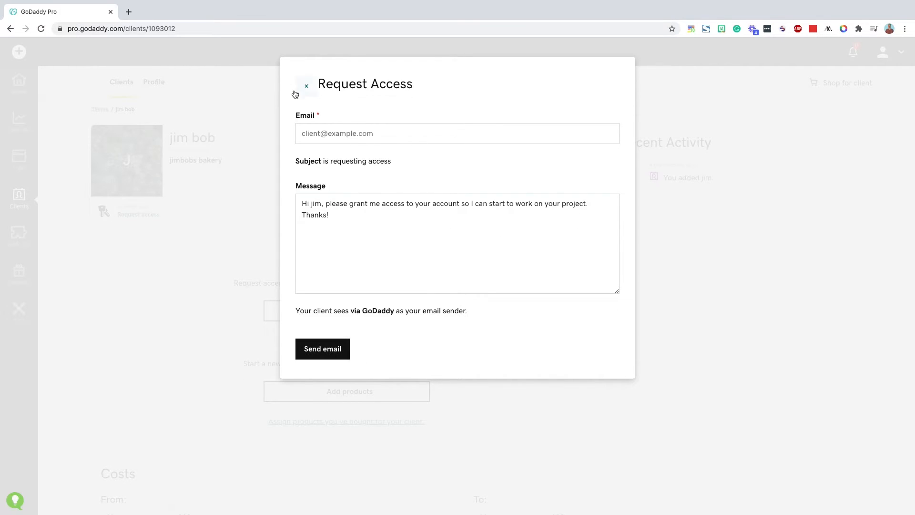
Abandon the access request unsent and return to the Clients list showing jim bob.
left_click(306, 87)
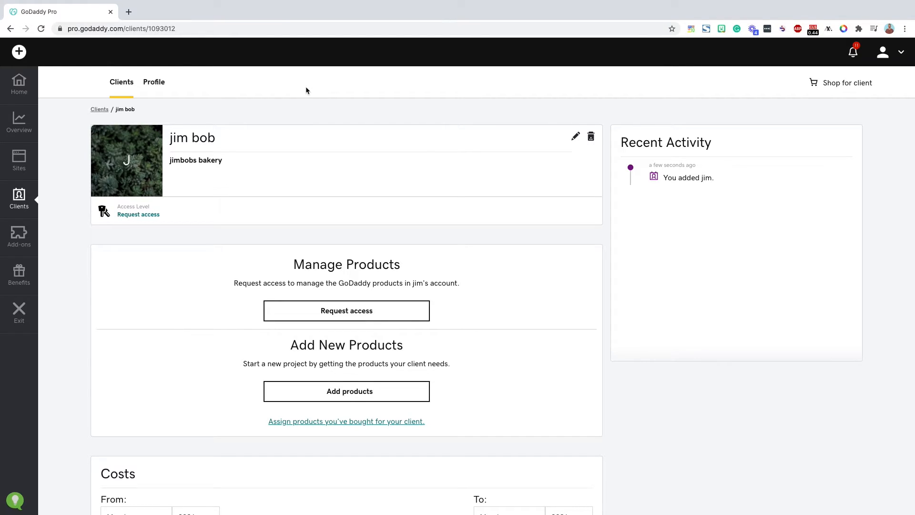
mouse_move(109, 103)
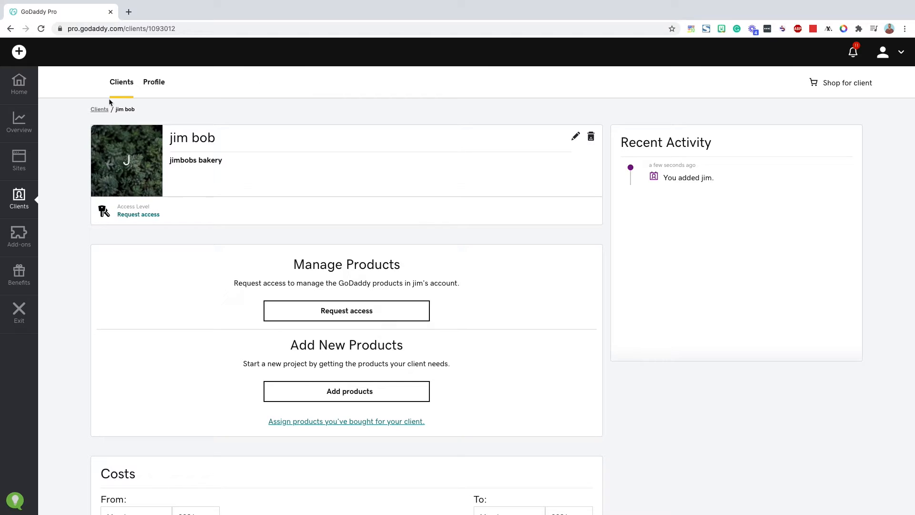
left_click(99, 108)
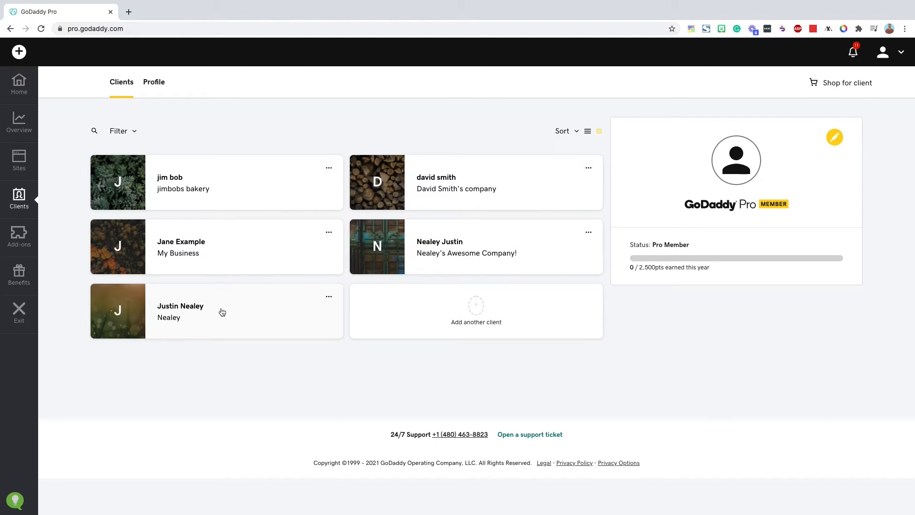
Review Justin Nealey's client page, products and access level, and begin logging in as him.
left_click(180, 306)
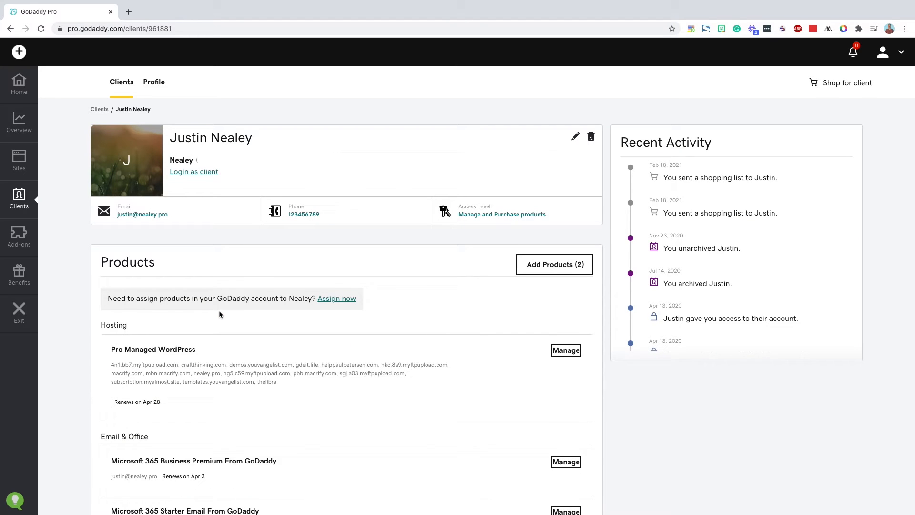
mouse_move(142, 210)
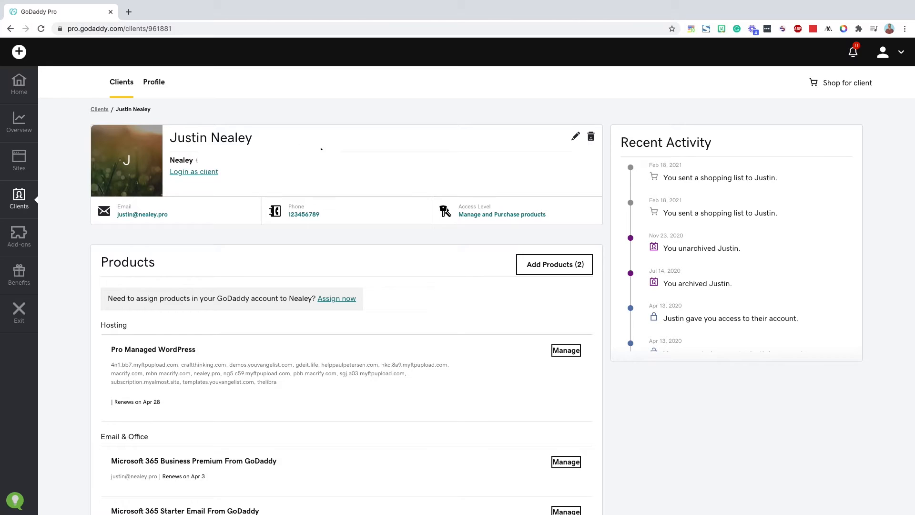
mouse_move(321, 149)
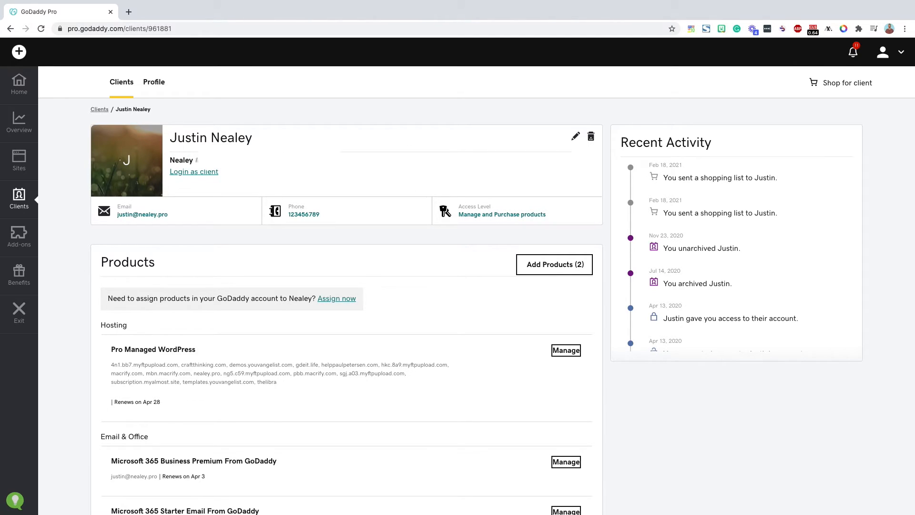
scroll("down", 3)
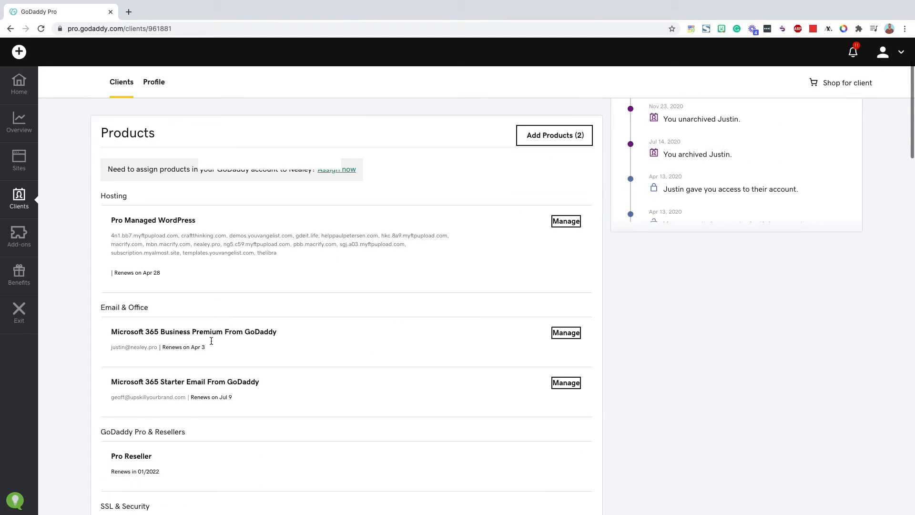
scroll("down", 3)
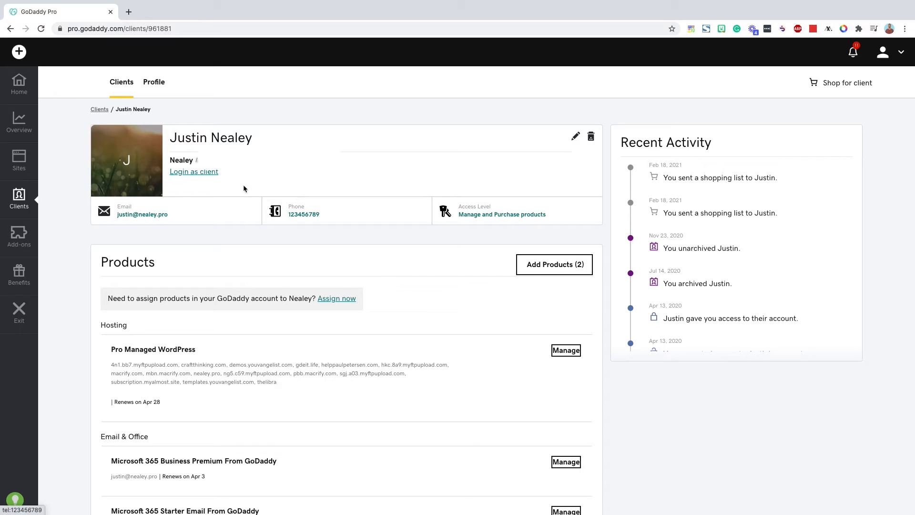
mouse_move(492, 213)
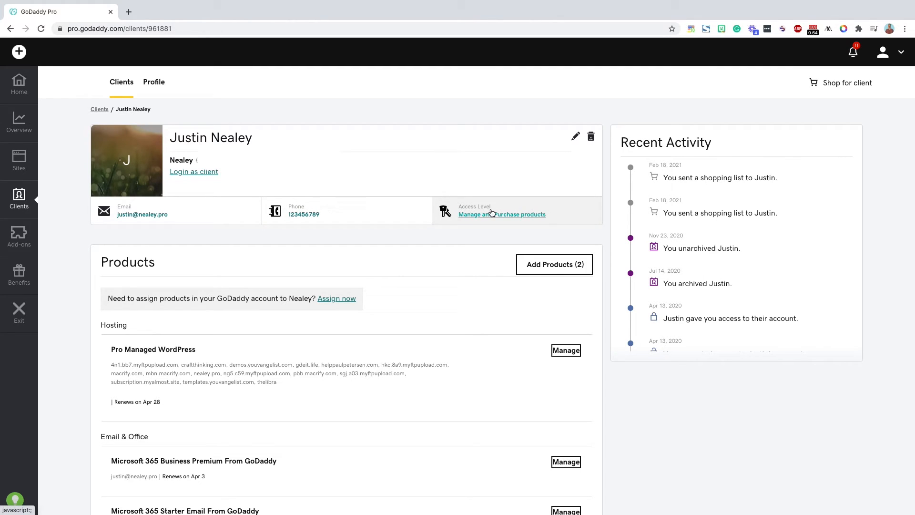
mouse_move(467, 200)
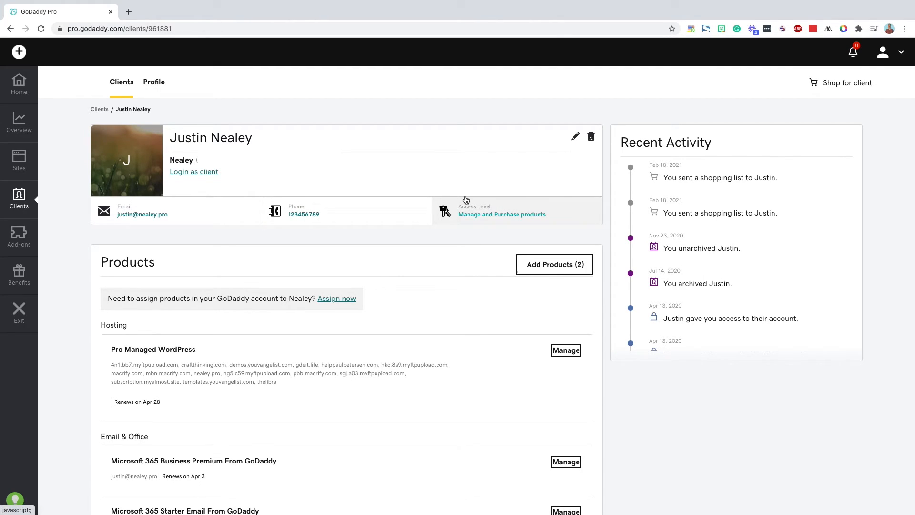
mouse_move(537, 256)
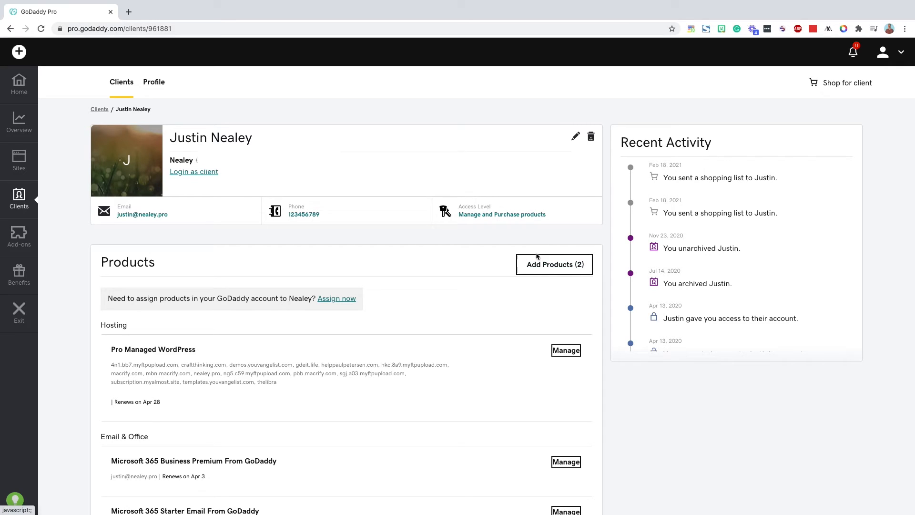
mouse_move(311, 211)
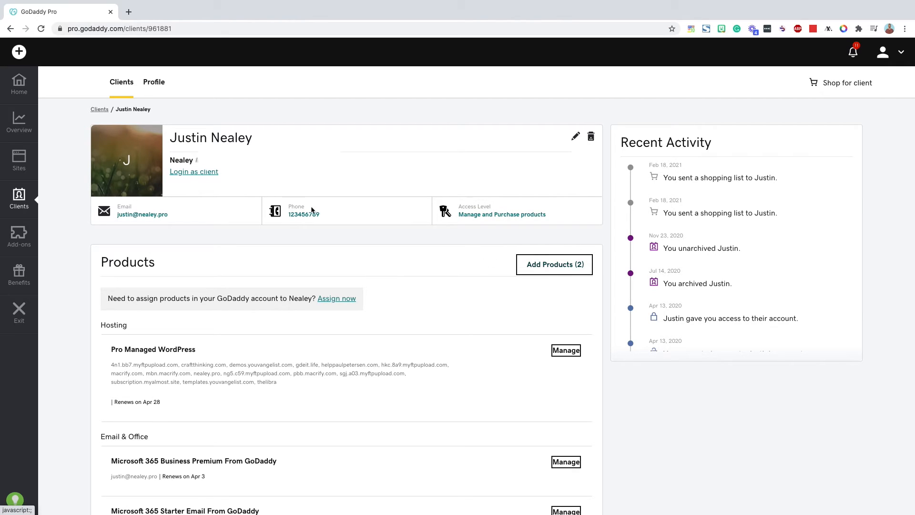
left_click(193, 171)
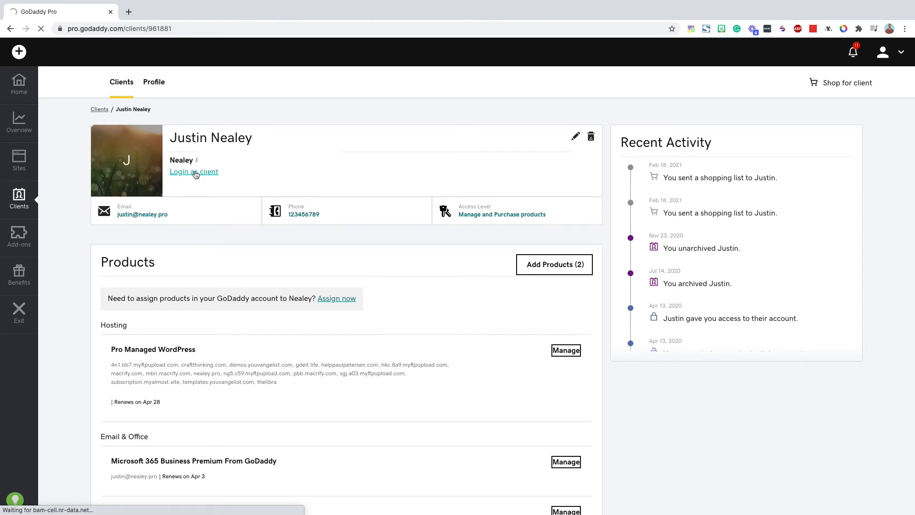
Browse Justin's My Account products as delegate, then exit access back to his client page.
left_click(194, 170)
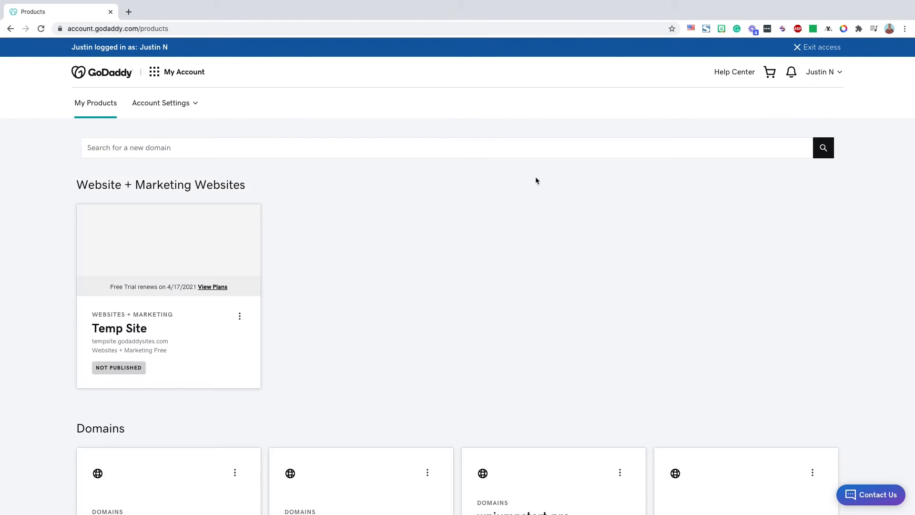
scroll("down", 3)
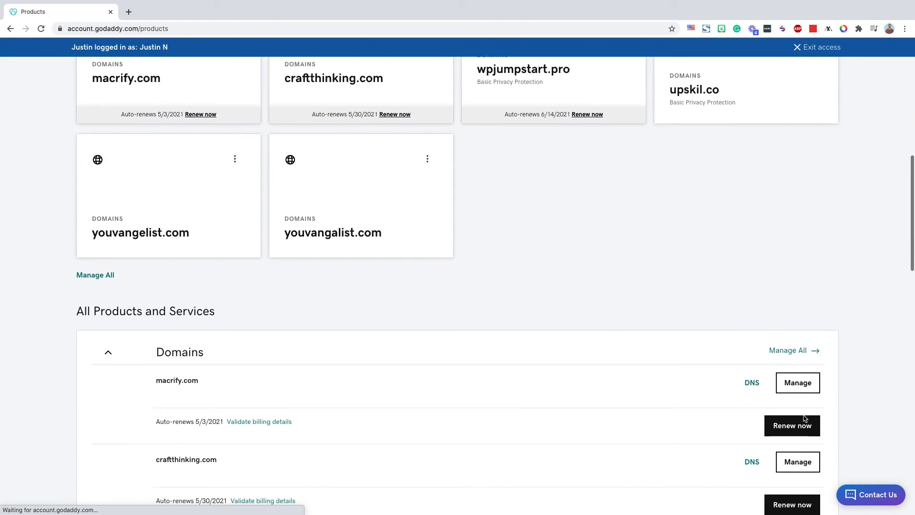
scroll("up", 3)
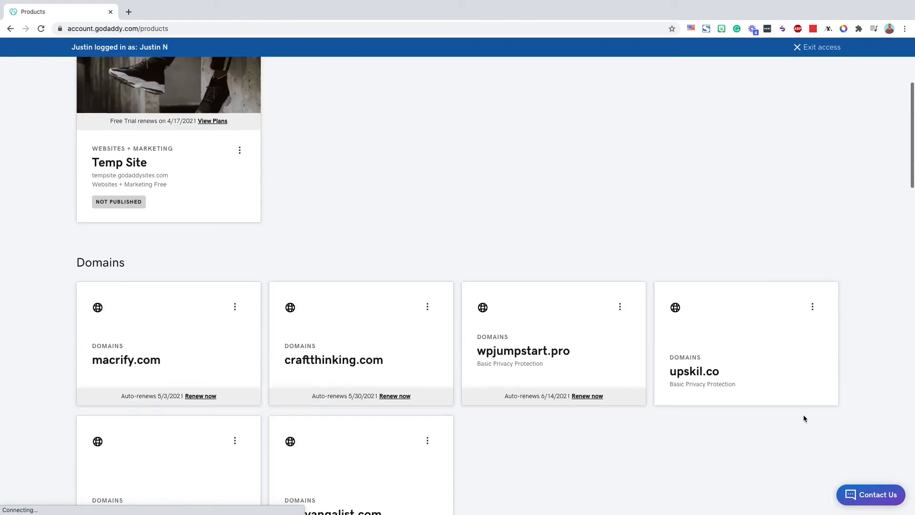
scroll("up", 3)
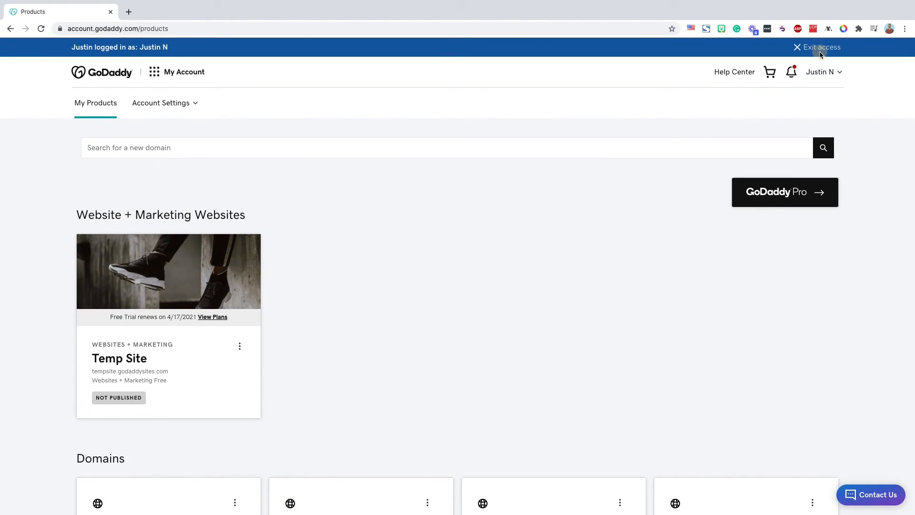
left_click(821, 47)
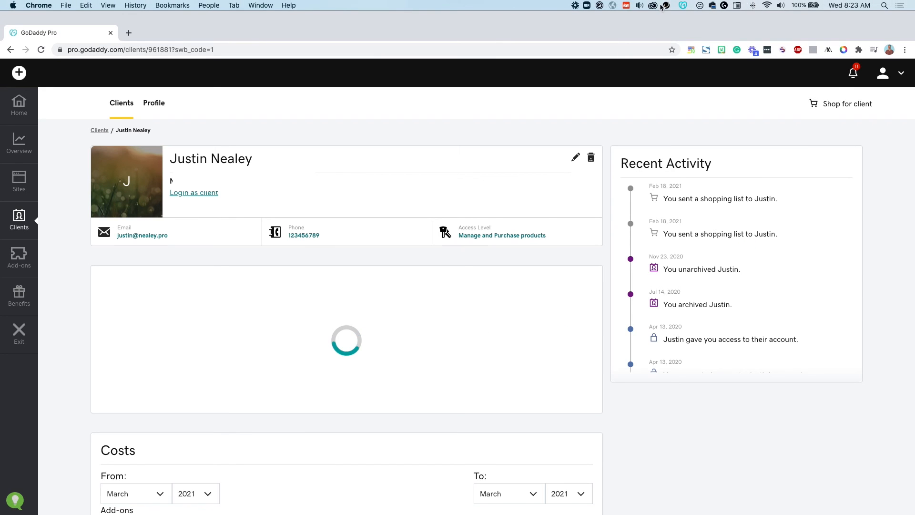